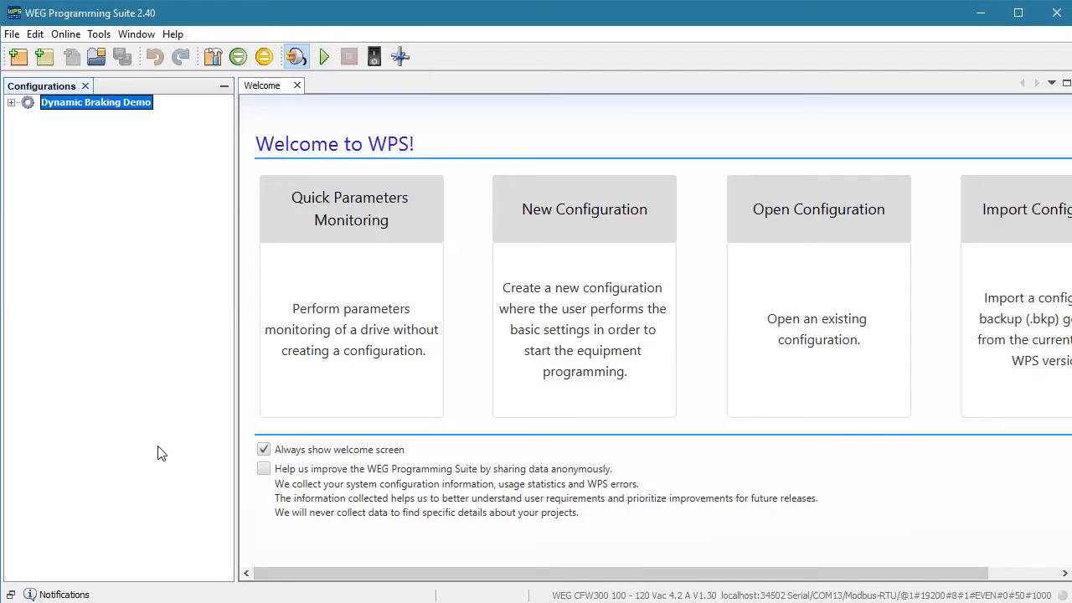
Step: Expand the Dynamic Braking Demo configuration to reveal the CFW300 drive branches
left_click(11, 104)
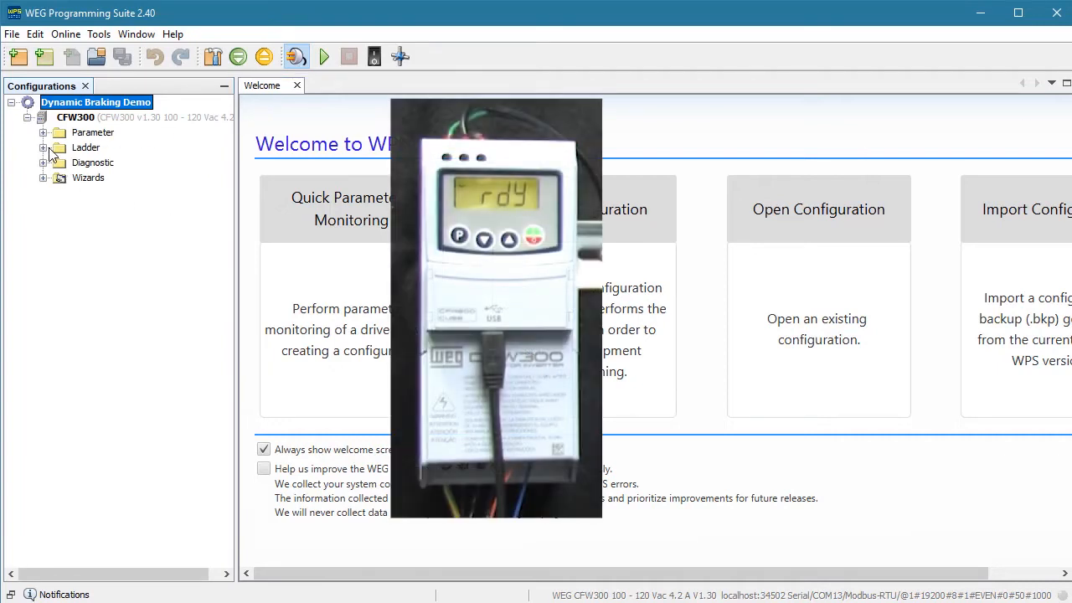
Step: Show the CFW300 parameter list with offline and online values
left_click(44, 131)
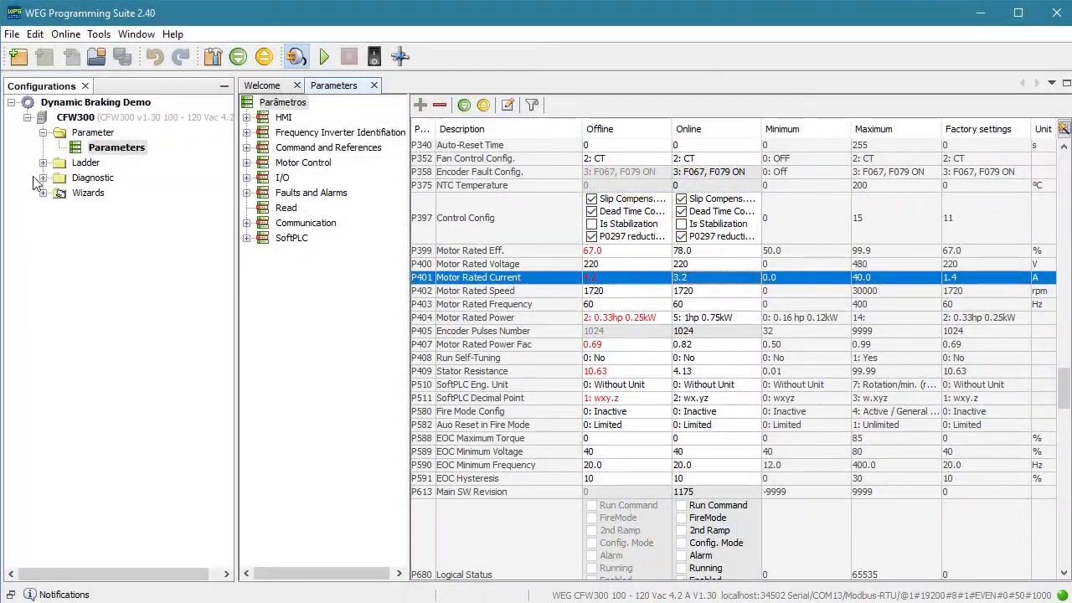
Step: Create a new trend file named Overvoltage Demo under the Diagnostic branch
right_click(100, 208)
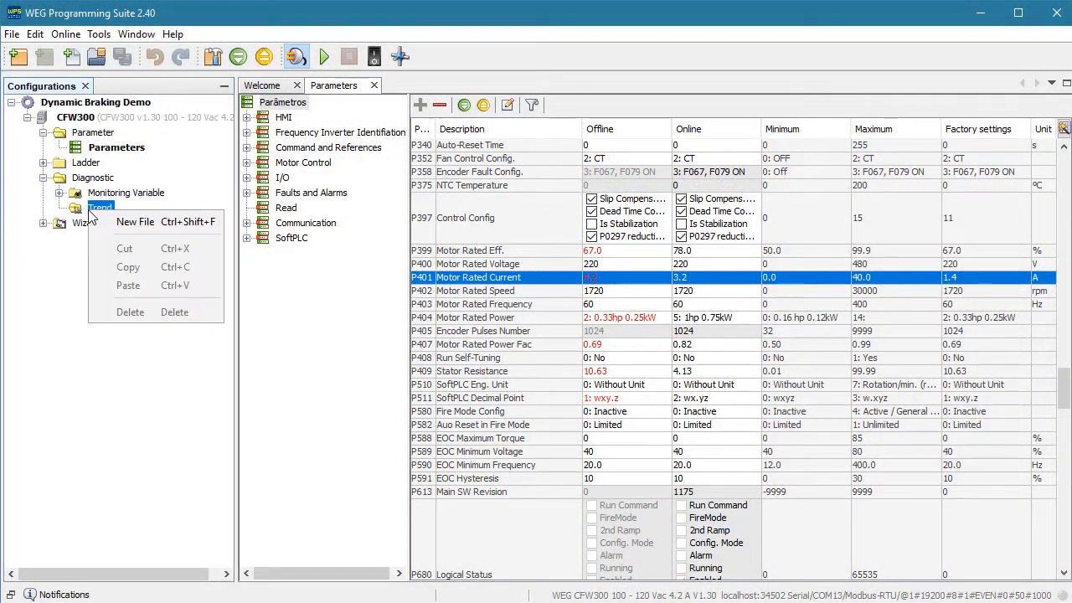
left_click(134, 221)
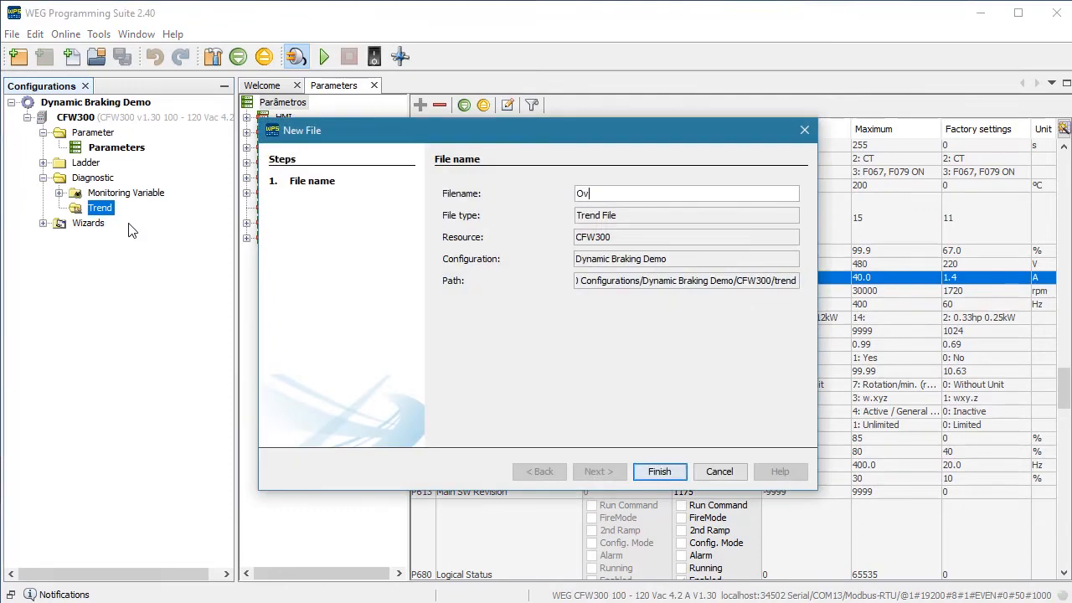
left_click(660, 472)
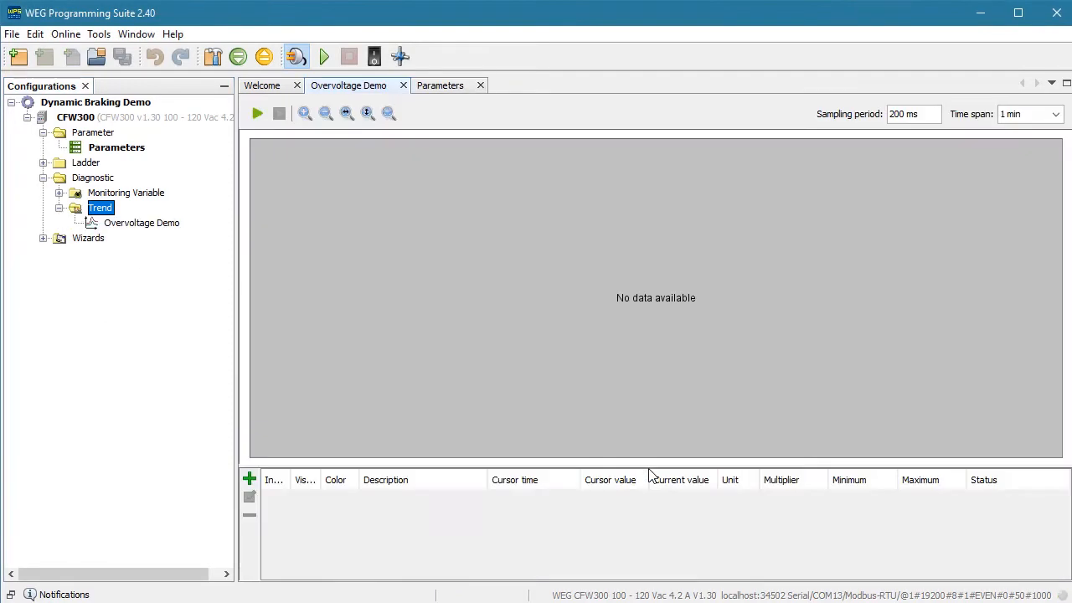
Step: Add PAR_004 DC Link Voltage (Ud) as the plotted variable, found by searching 'DC'
left_click(248, 478)
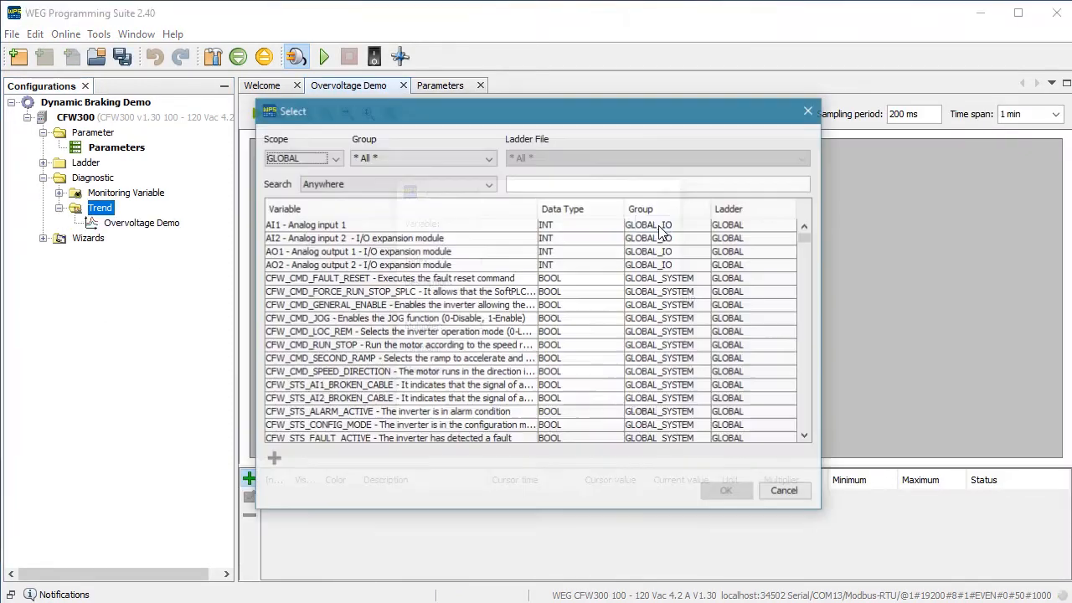
type("DC")
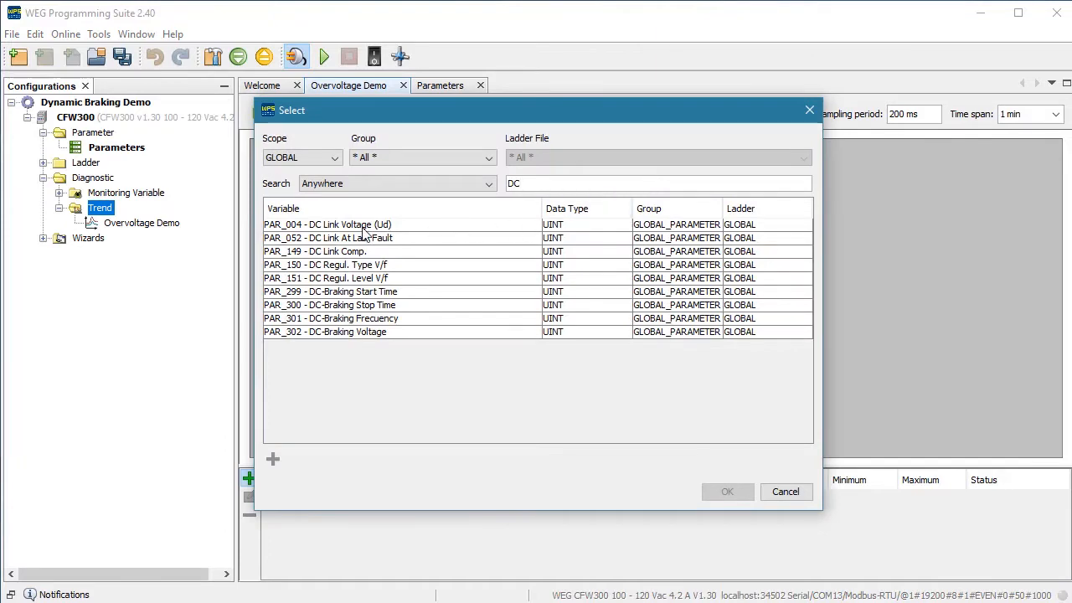
left_click(352, 225)
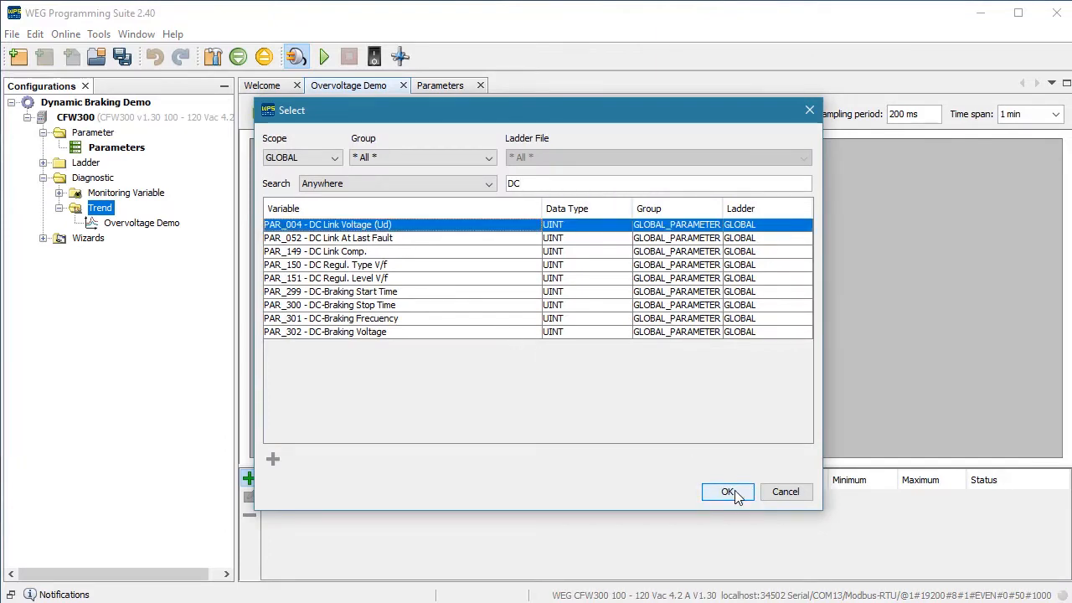
left_click(727, 492)
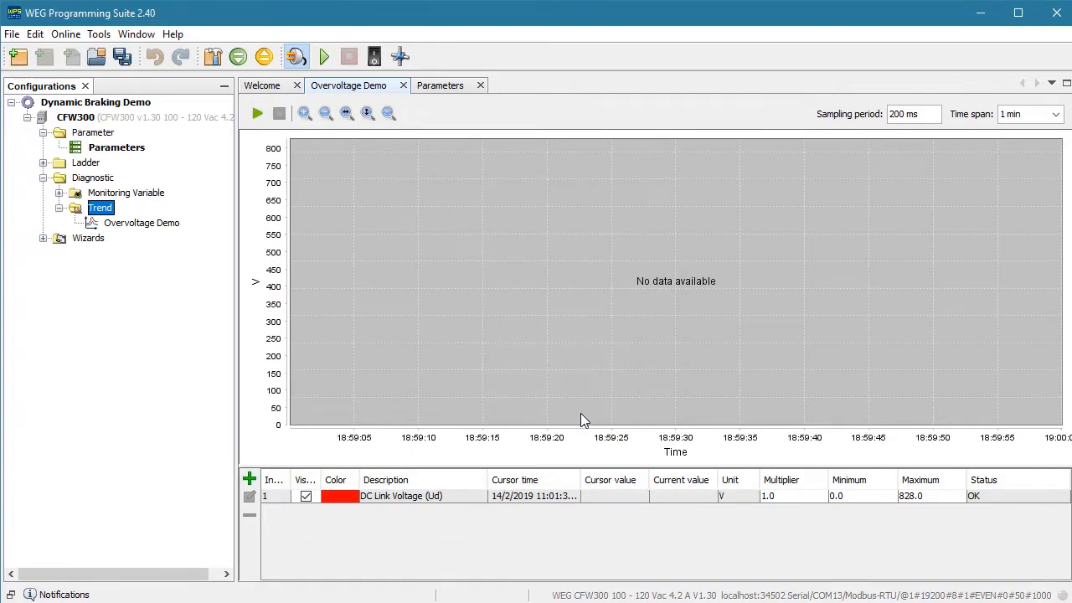
mouse_move(917, 149)
type("50")
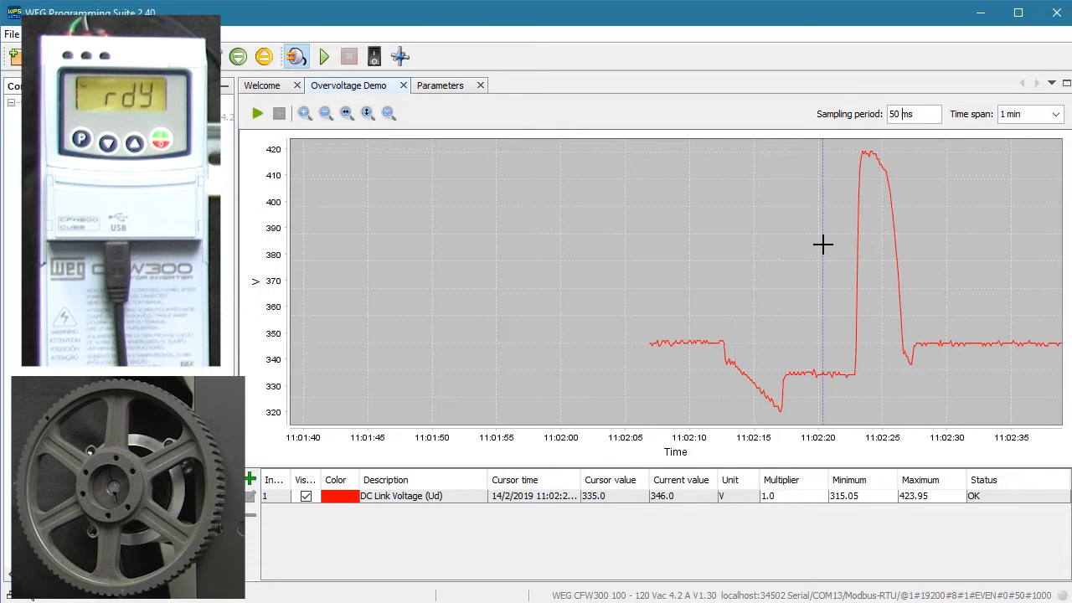
mouse_move(862, 138)
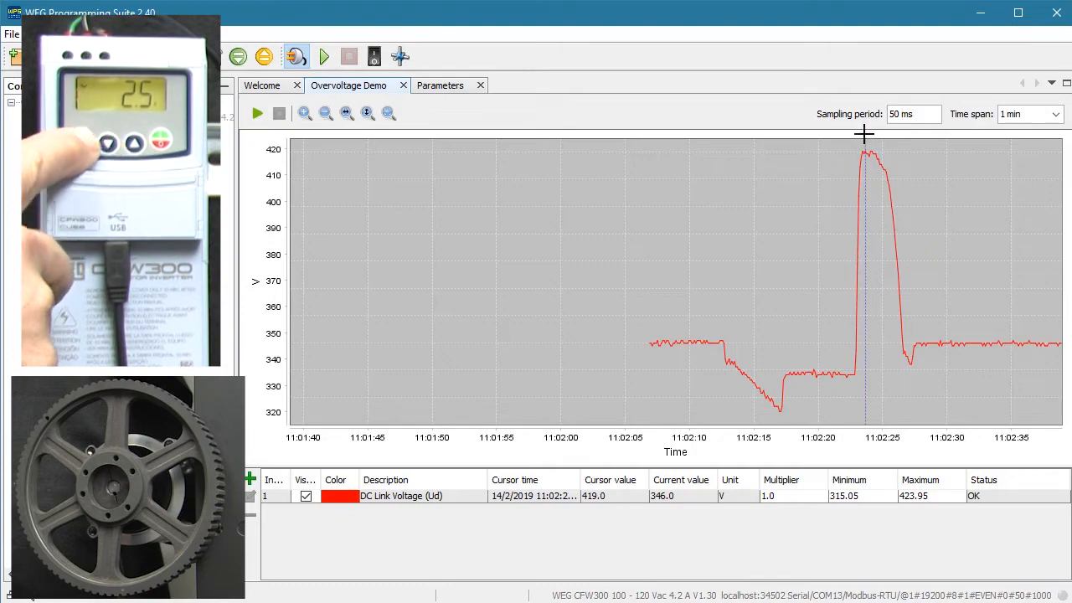
Step: Record a second braking spike near 440 V on the trend, then stop recording
left_click(258, 113)
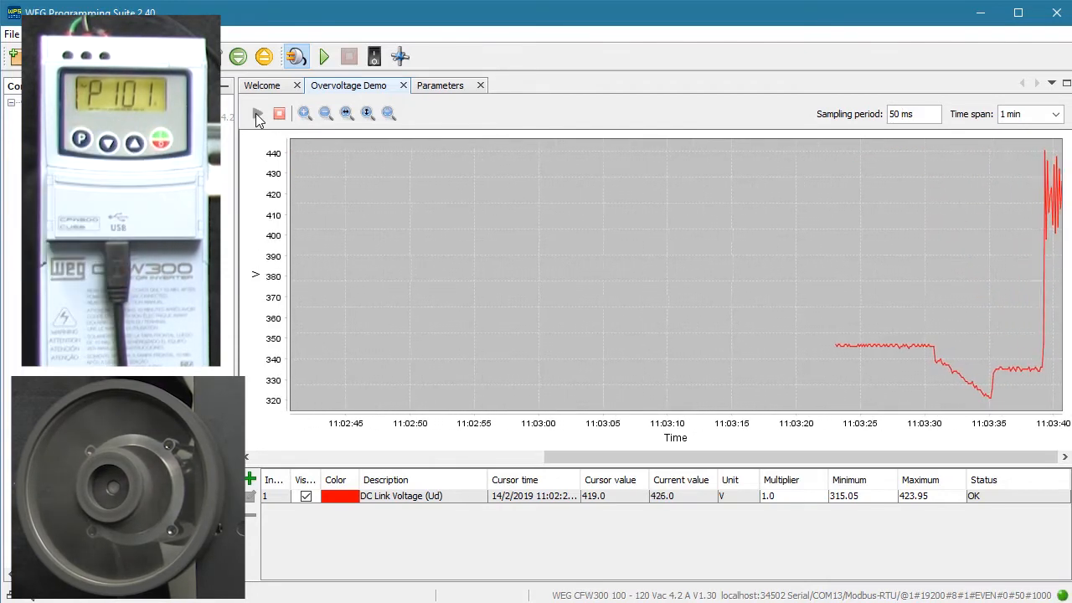
left_click(278, 114)
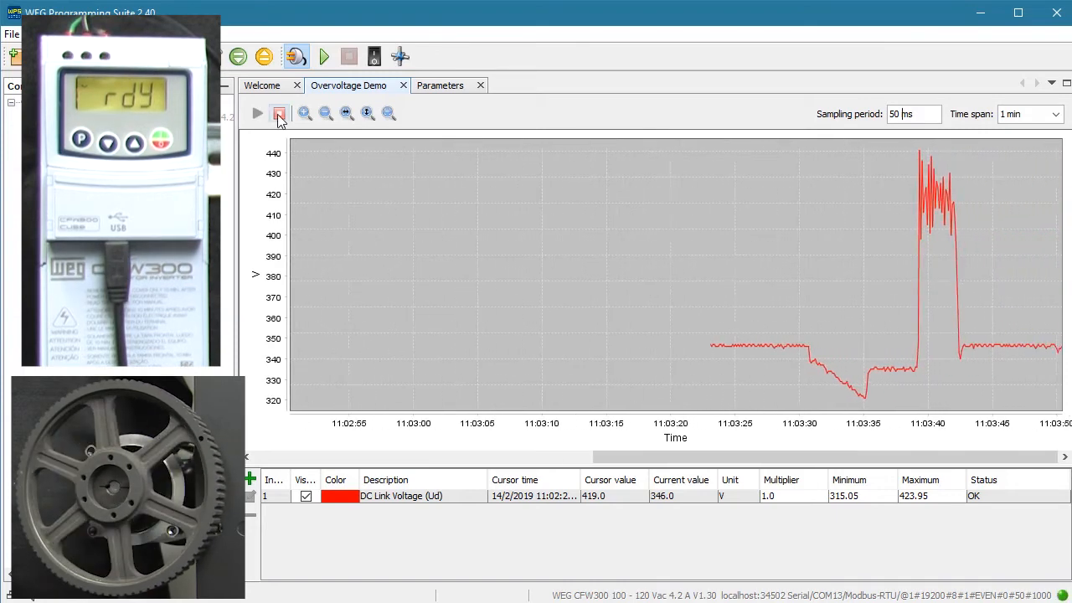